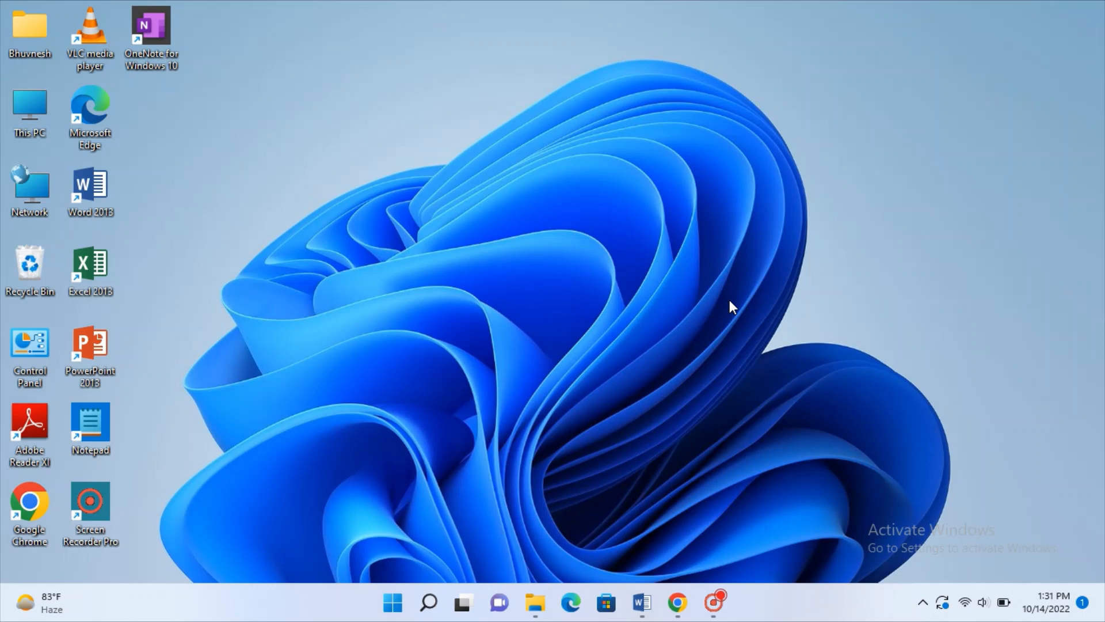
mouse_move(674, 615)
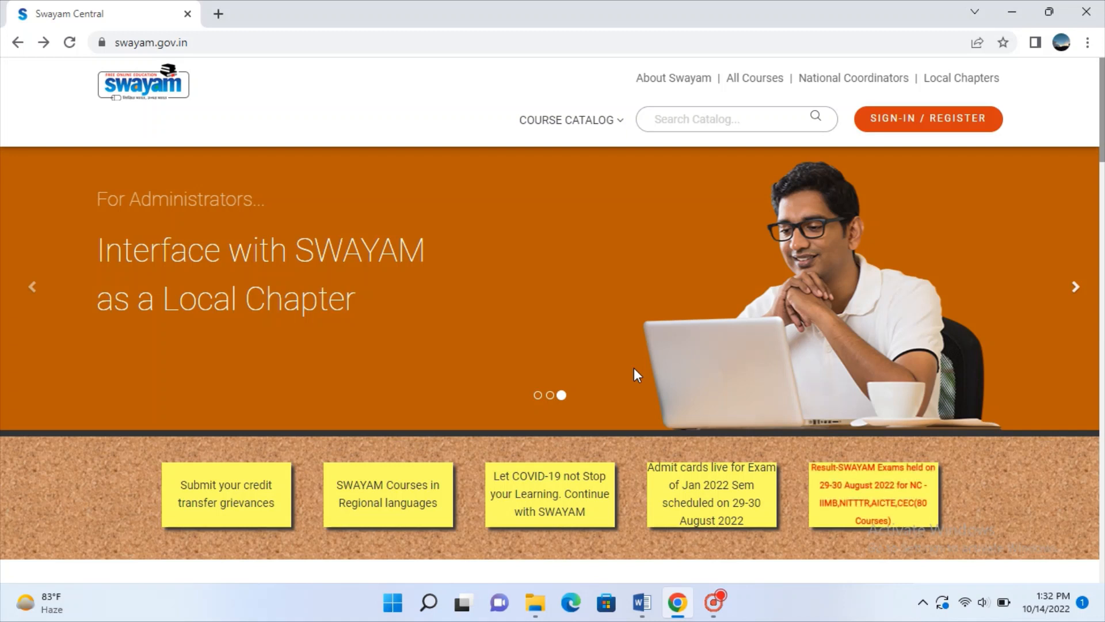
mouse_move(677, 576)
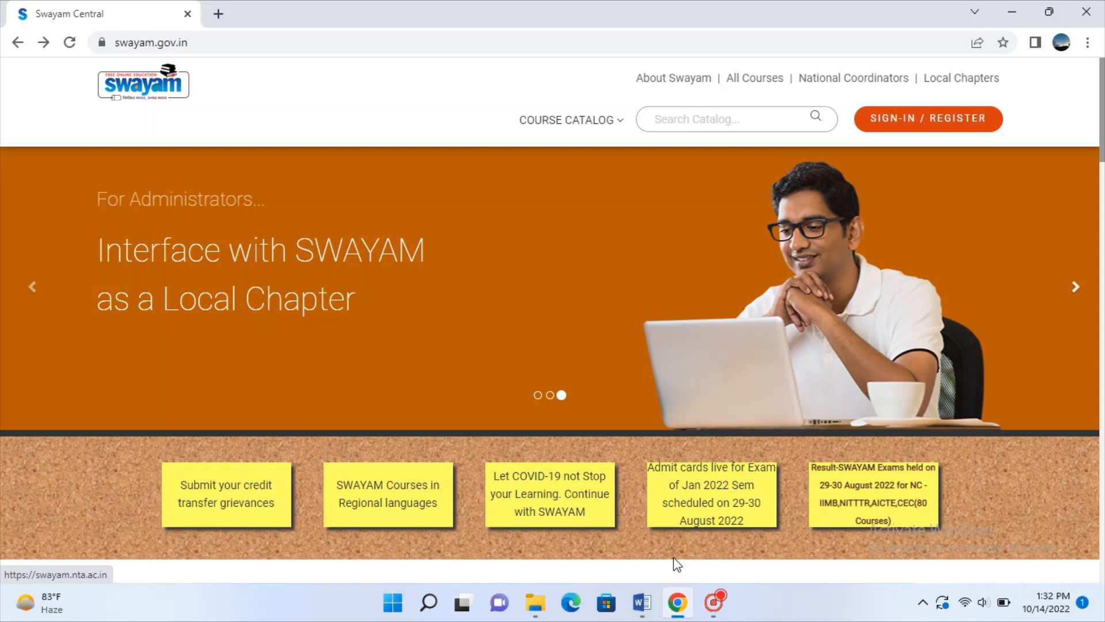
Bring the Word document of assessment scores to the front and maximize it.
click(643, 601)
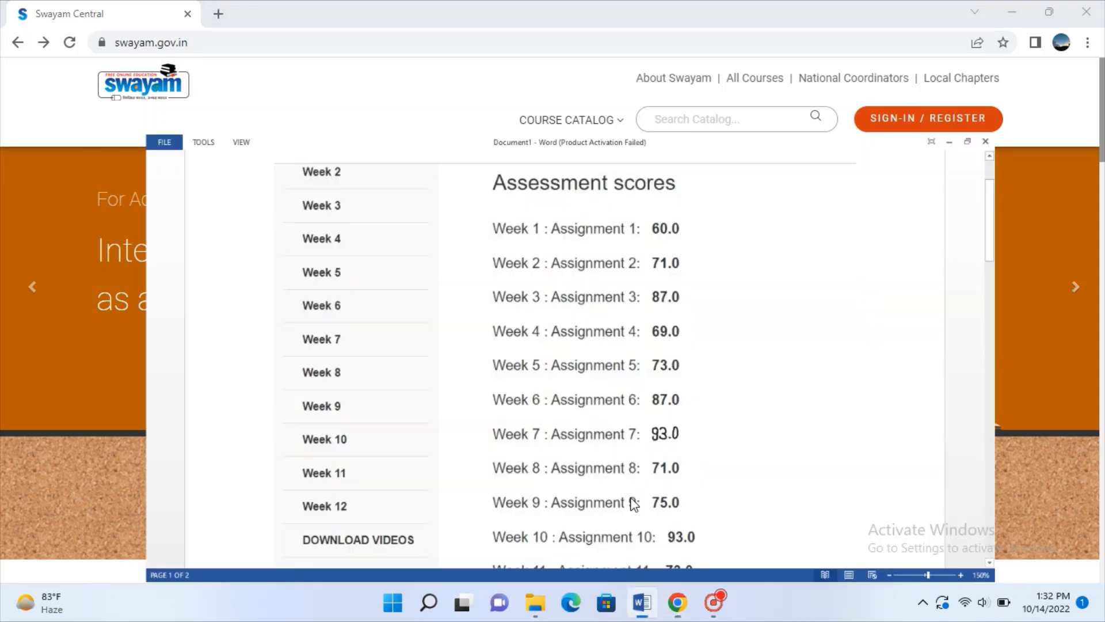
click(967, 142)
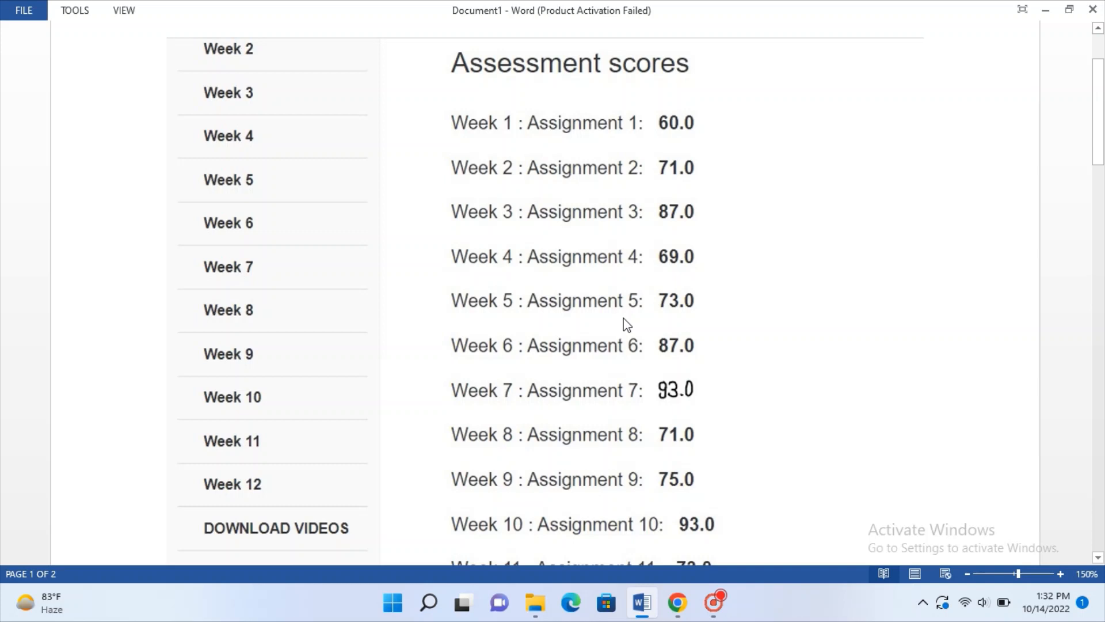
mouse_move(647, 164)
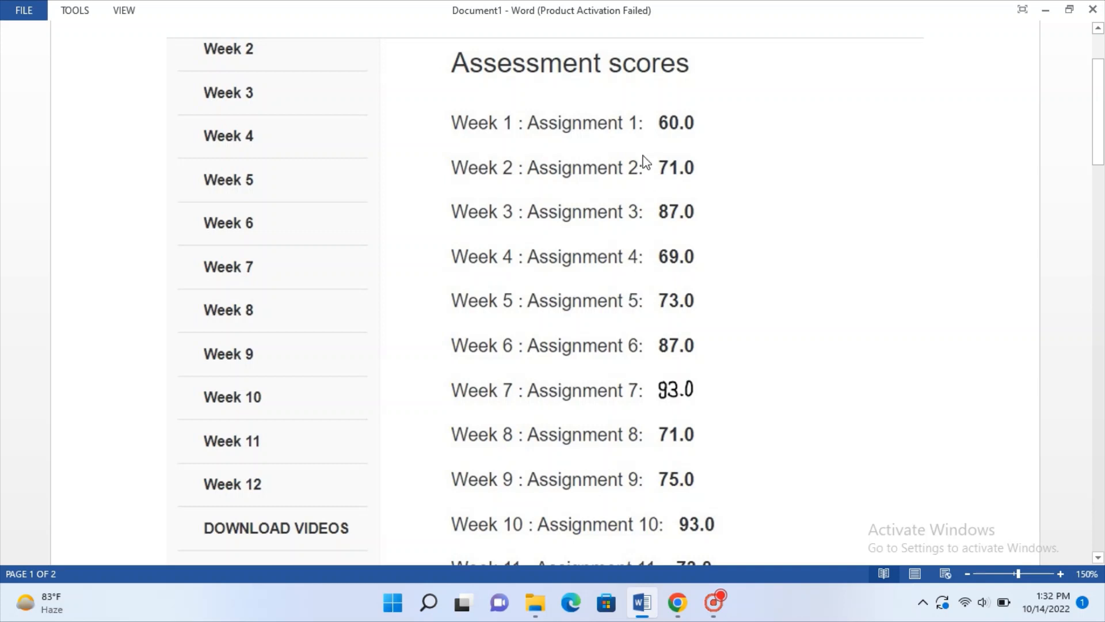
mouse_move(641, 148)
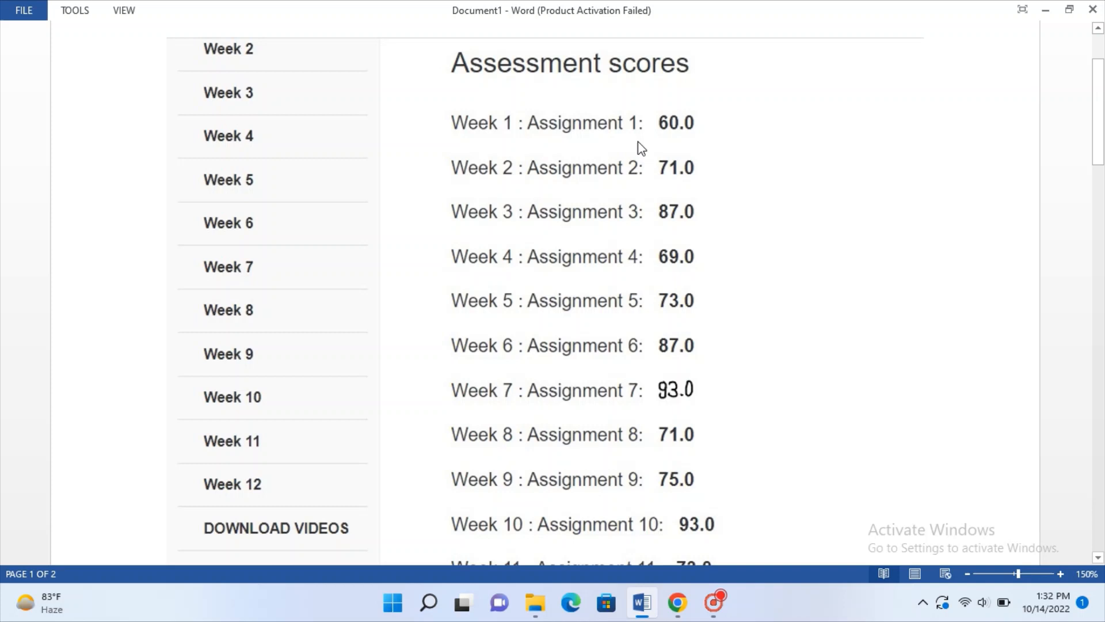
mouse_move(701, 269)
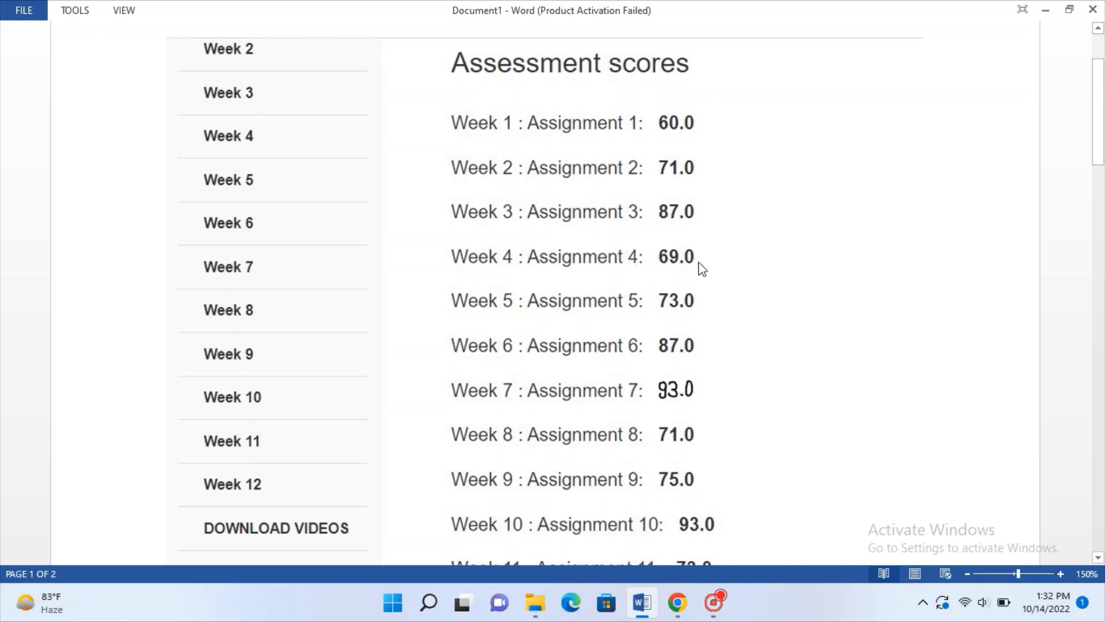
mouse_move(671, 418)
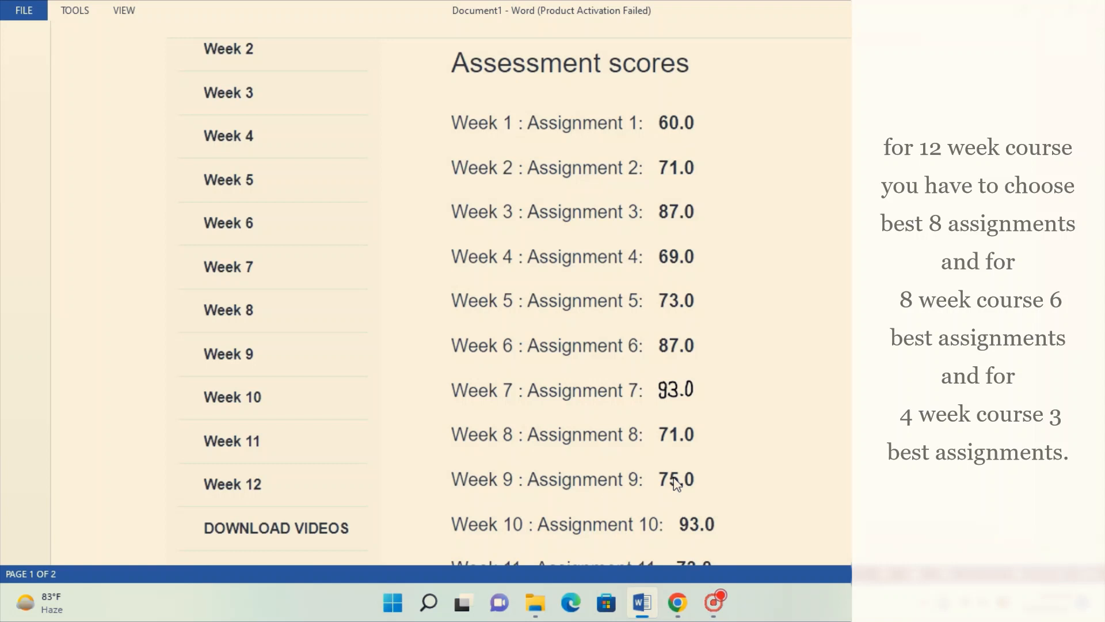
mouse_move(664, 428)
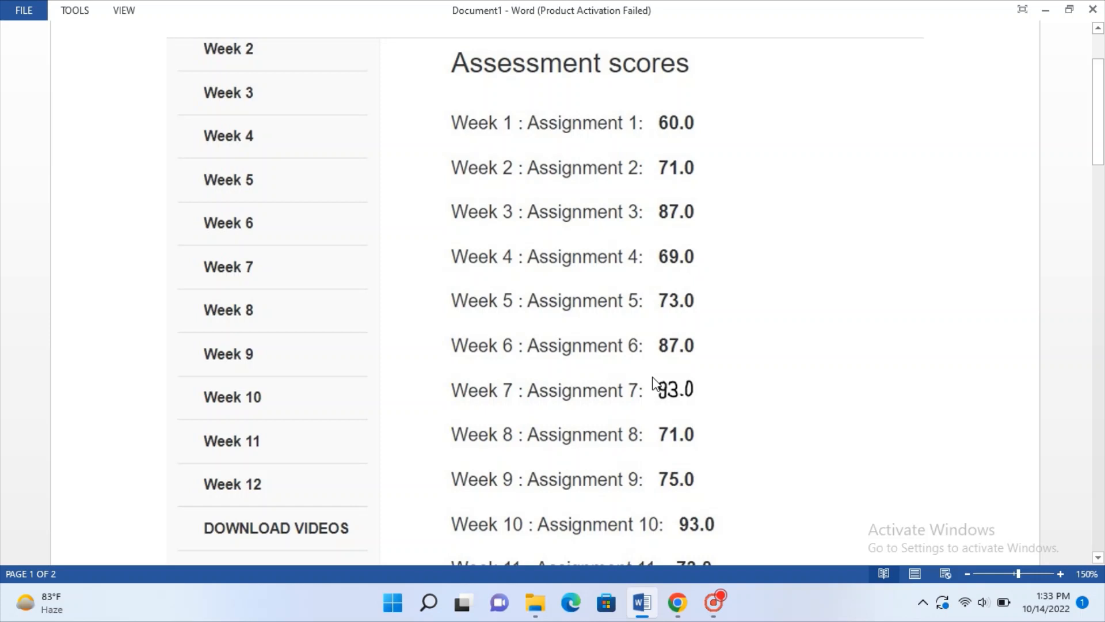
scroll(down, 3)
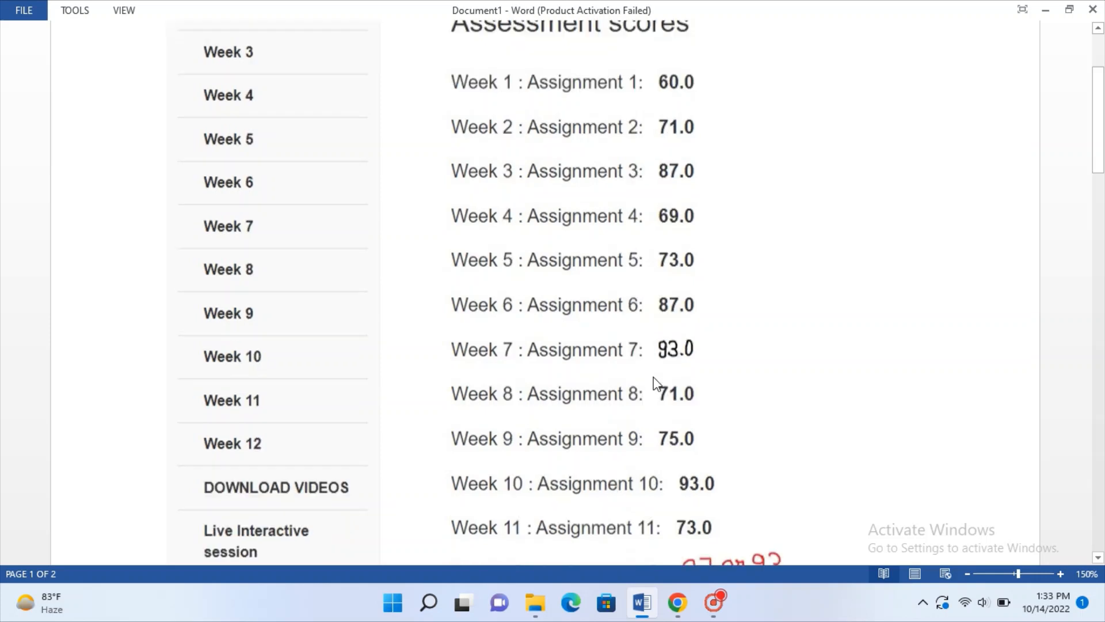
scroll(down, 3)
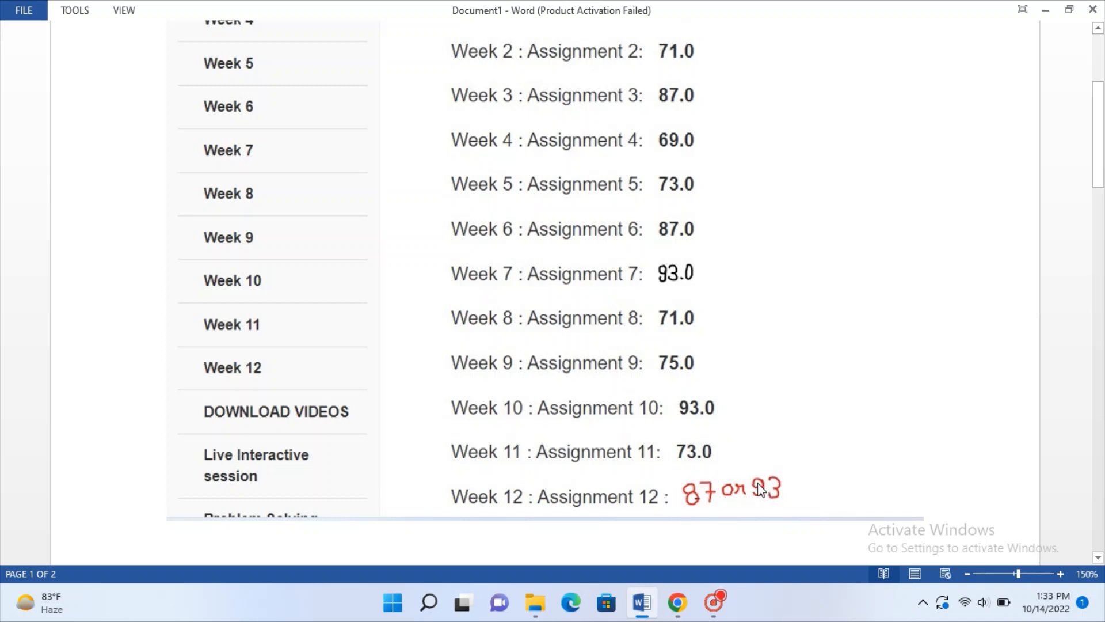
mouse_move(672, 477)
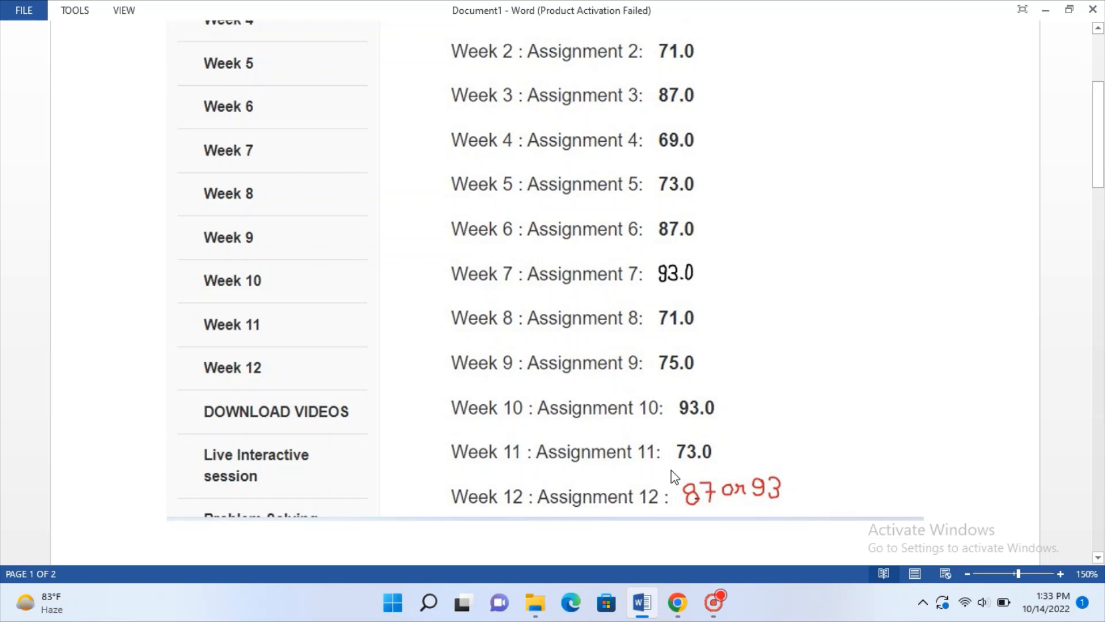
mouse_move(684, 486)
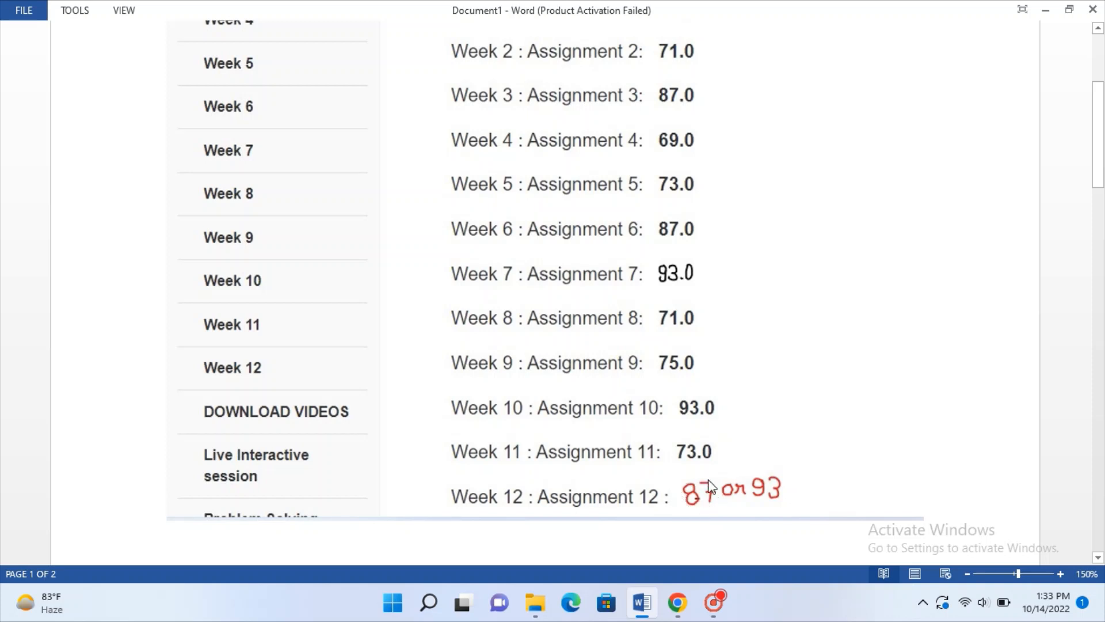
mouse_move(723, 503)
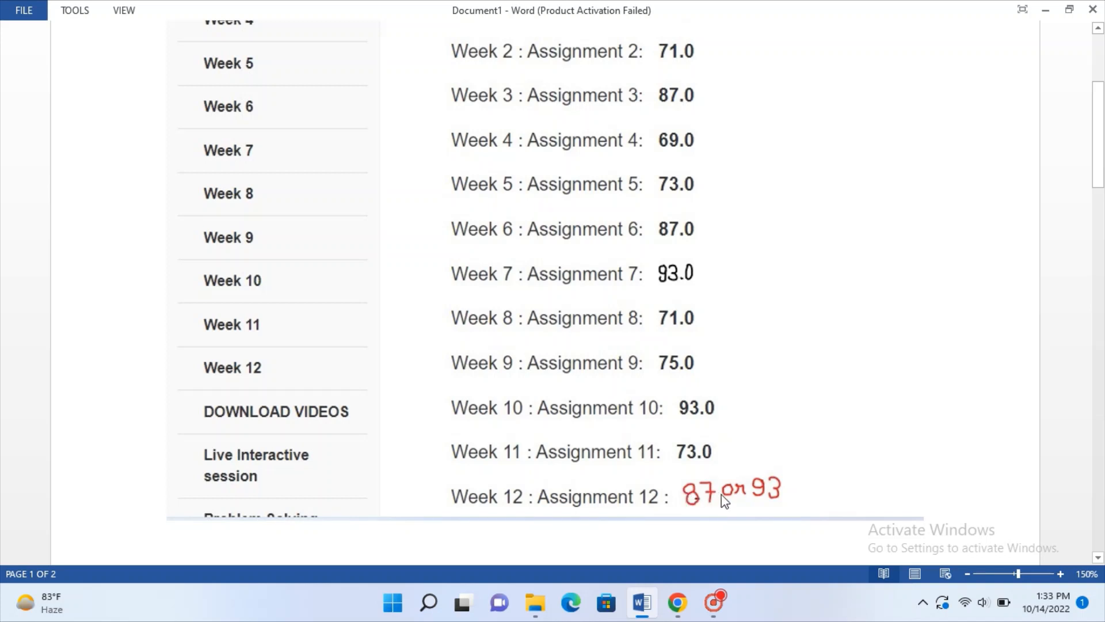
mouse_move(747, 493)
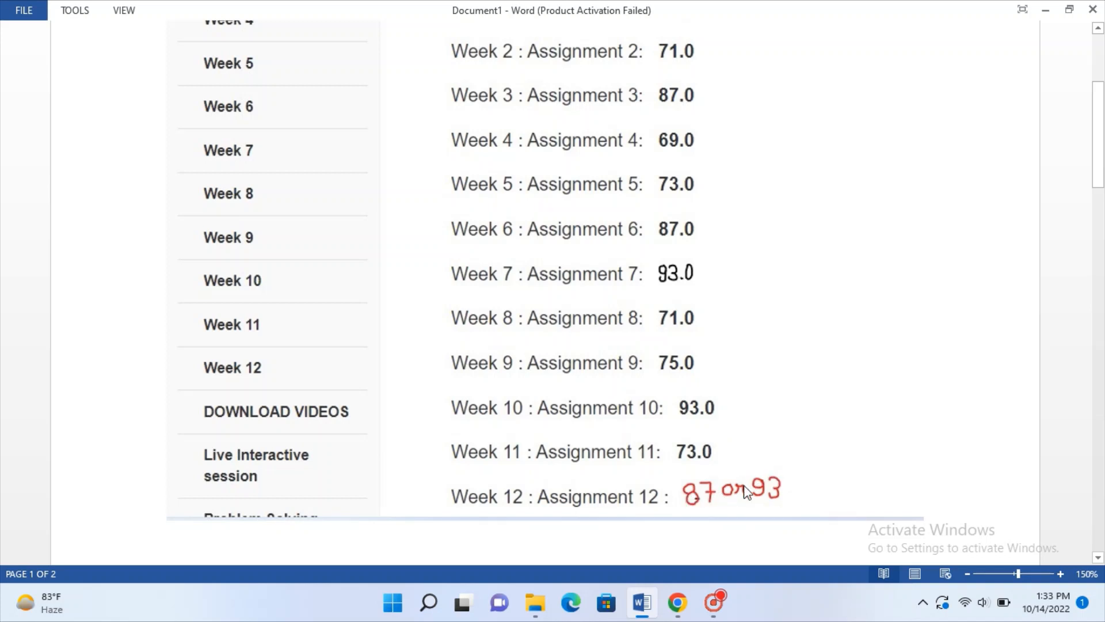
mouse_move(752, 483)
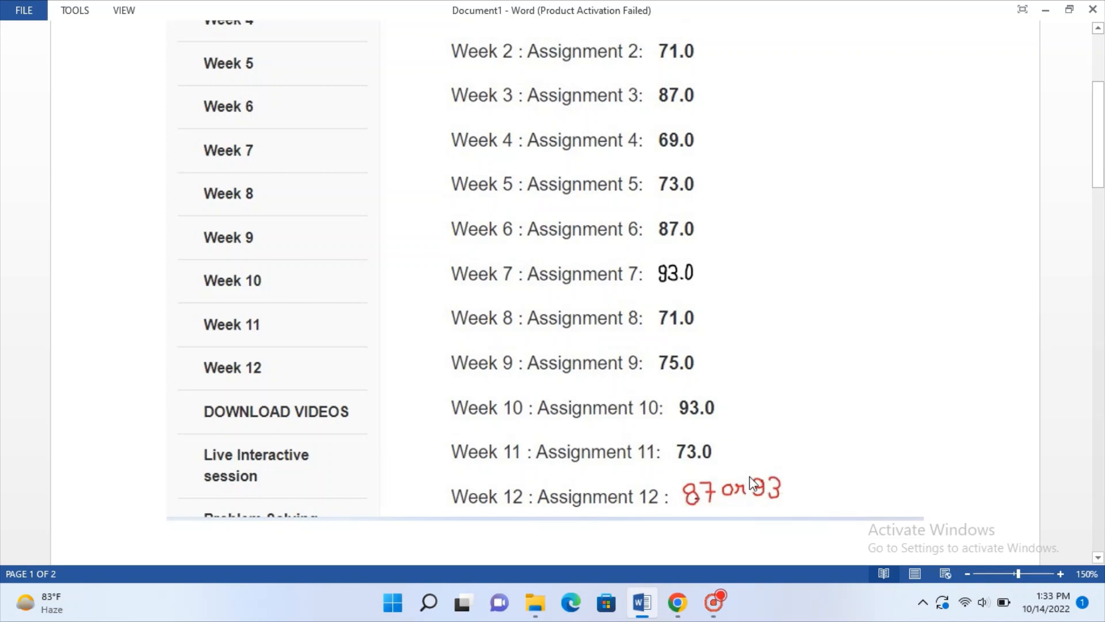
mouse_move(776, 463)
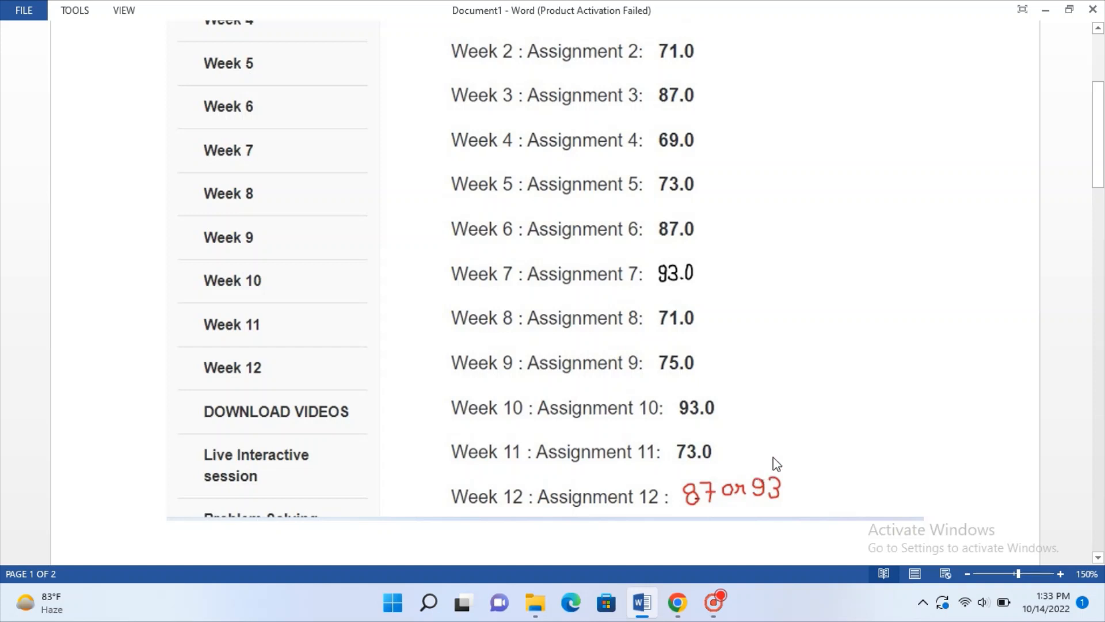
scroll(up, 3)
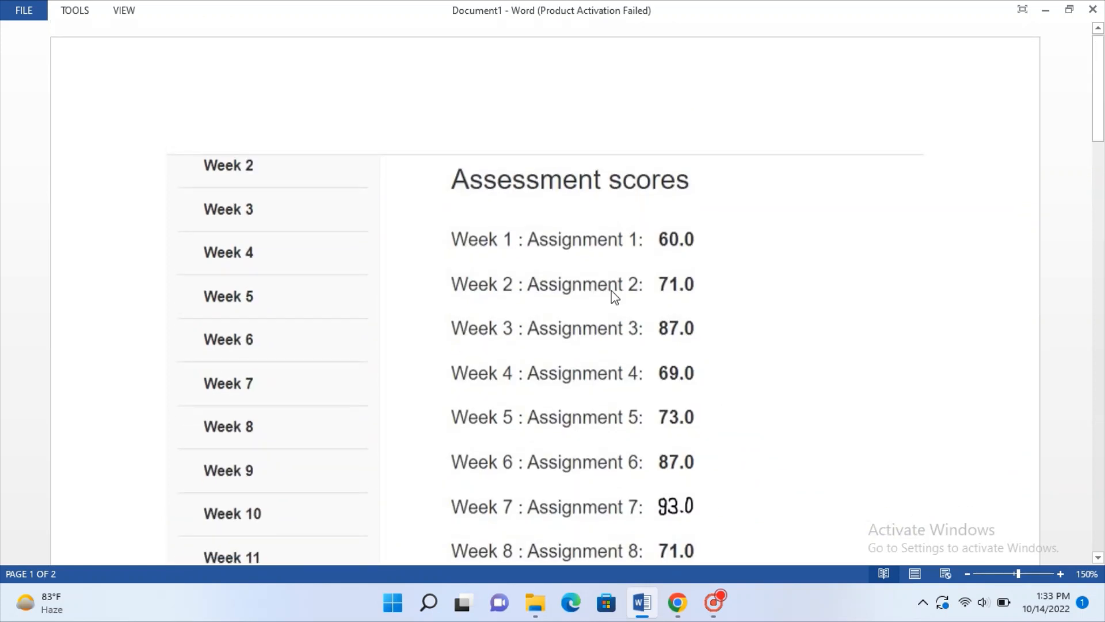
mouse_move(573, 267)
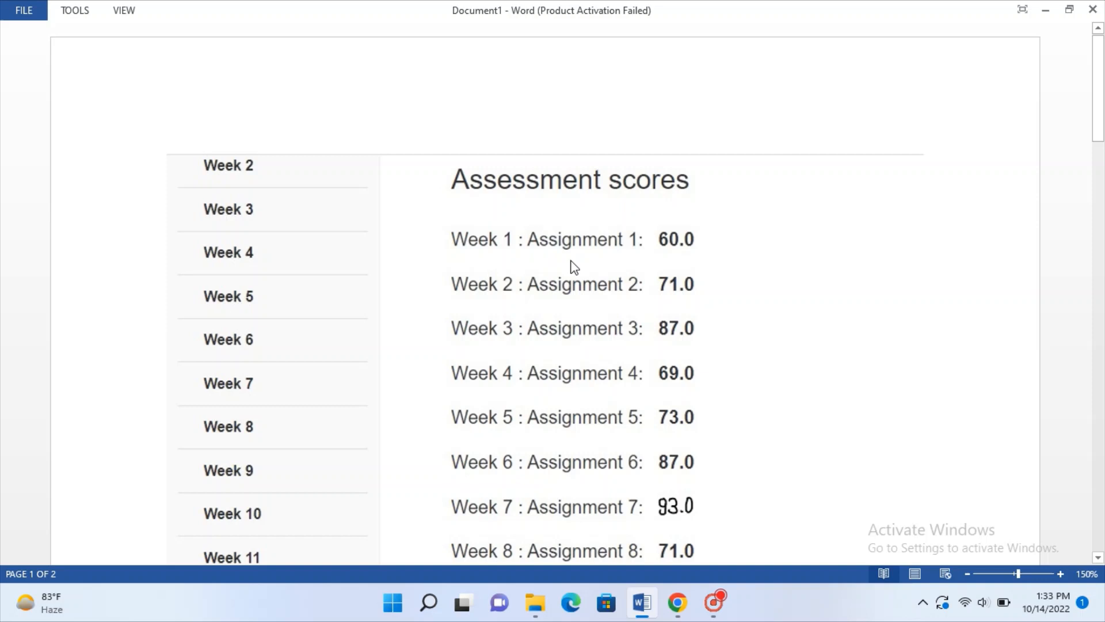
mouse_move(679, 268)
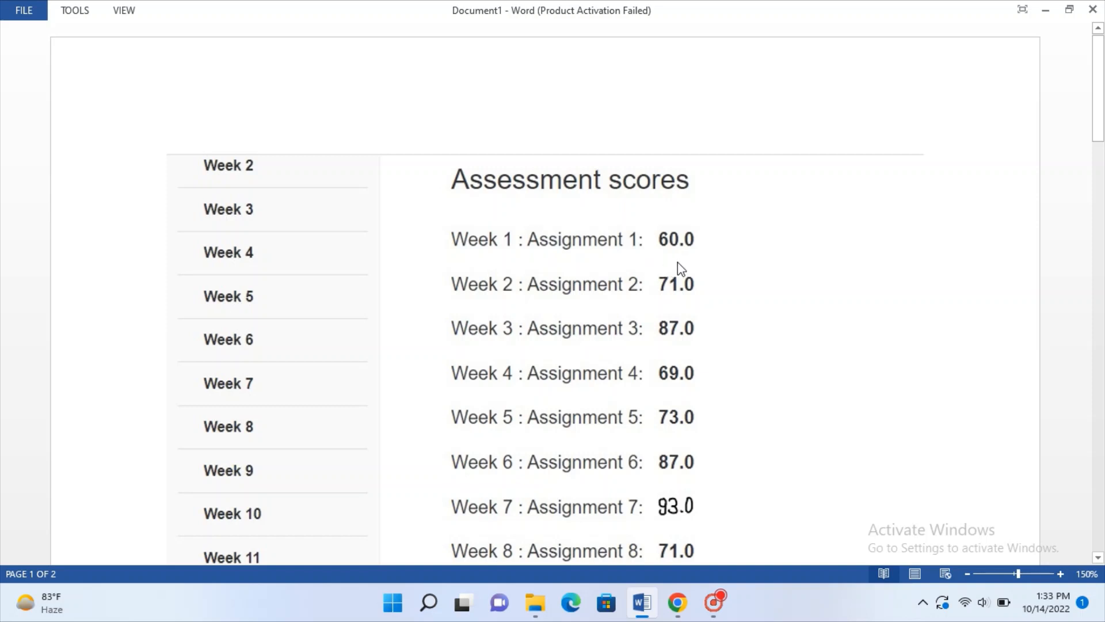
mouse_move(616, 275)
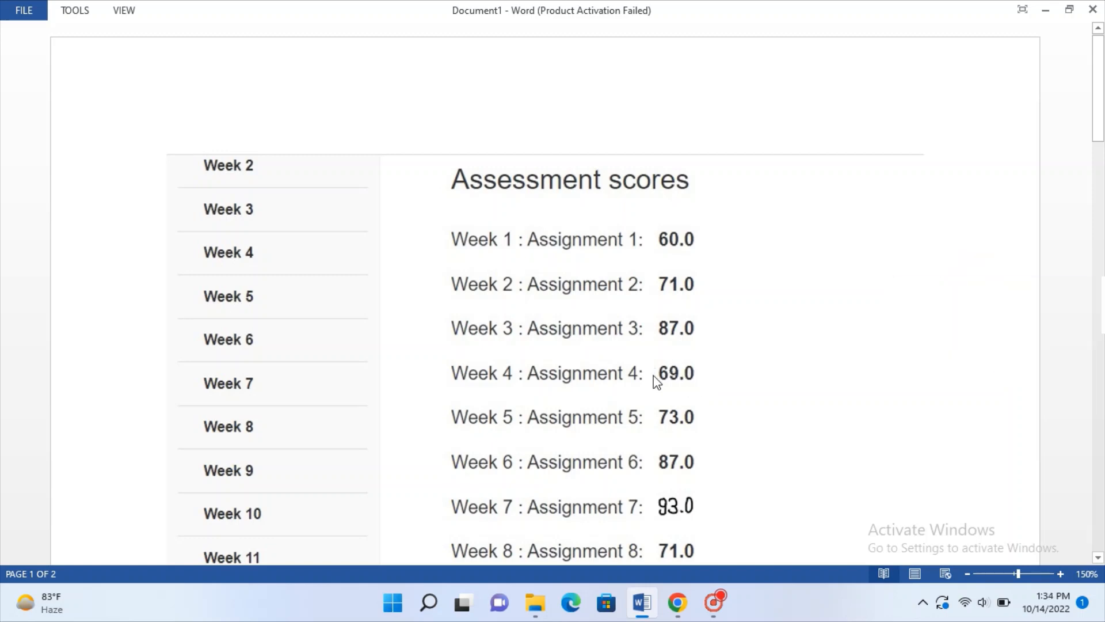
scroll(down, 3)
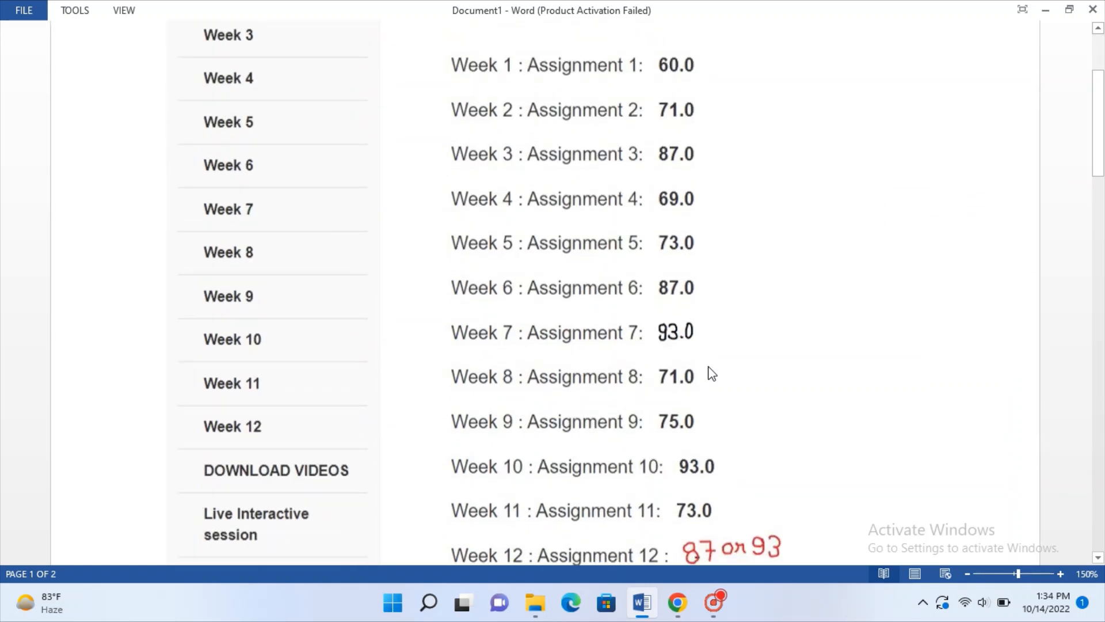
scroll(up, 3)
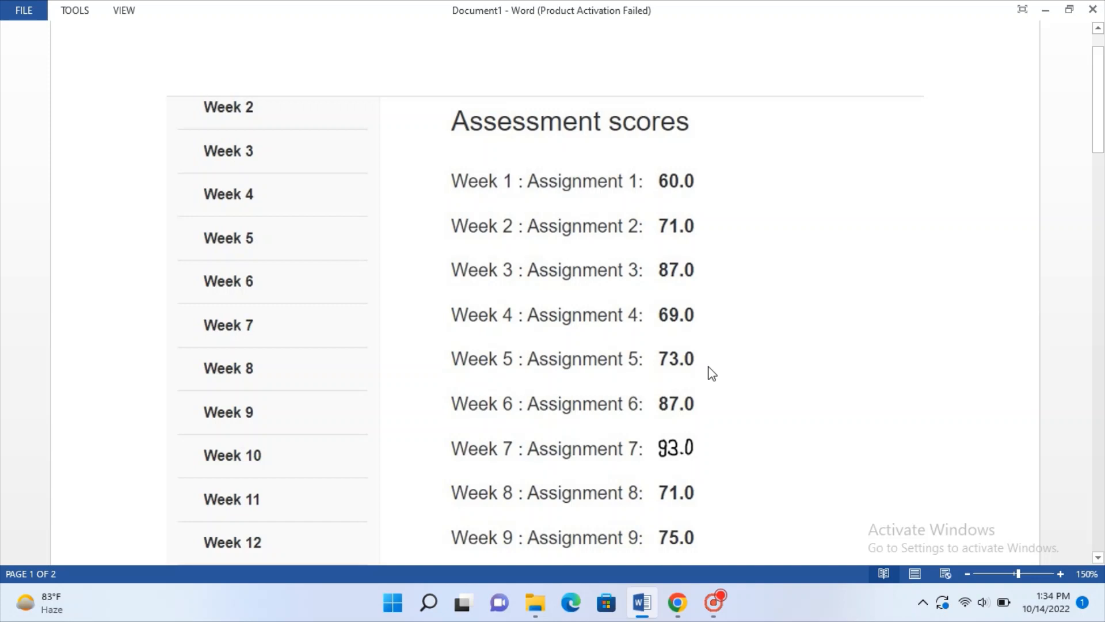
scroll(down, 3)
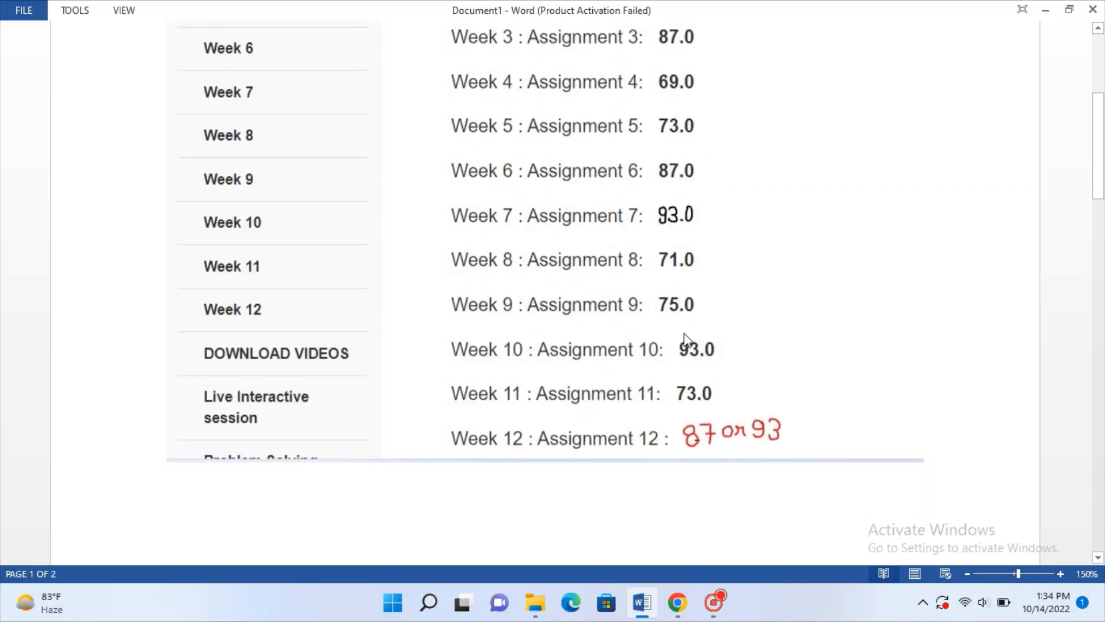
mouse_move(709, 386)
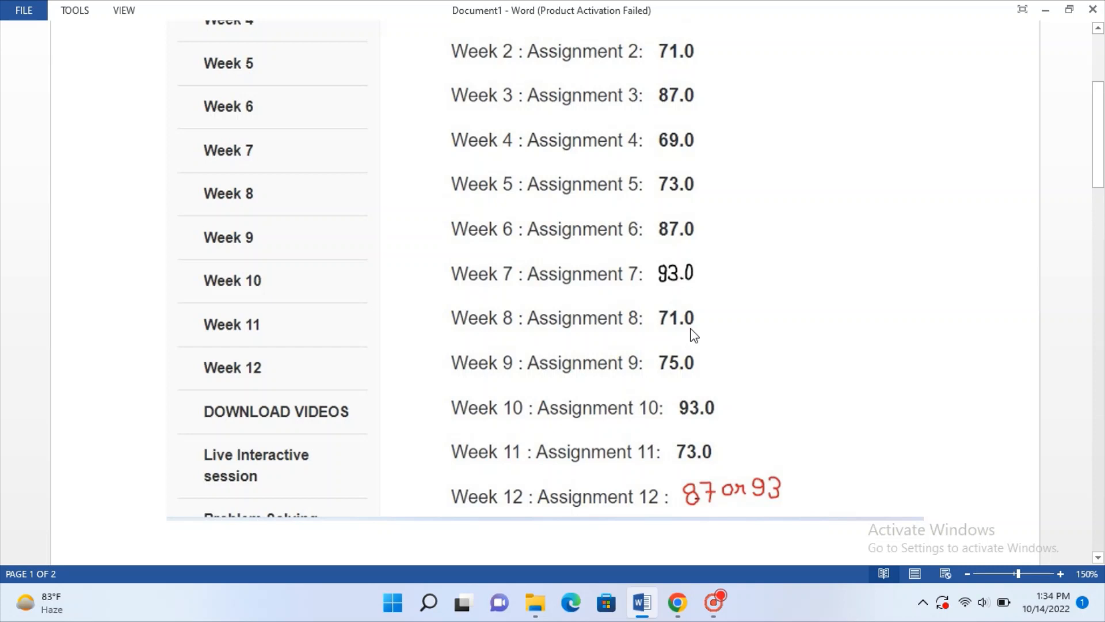
Scroll to page 2 showing the handwritten average: 83.5% of 25 = 20.87.
scroll(down, 3)
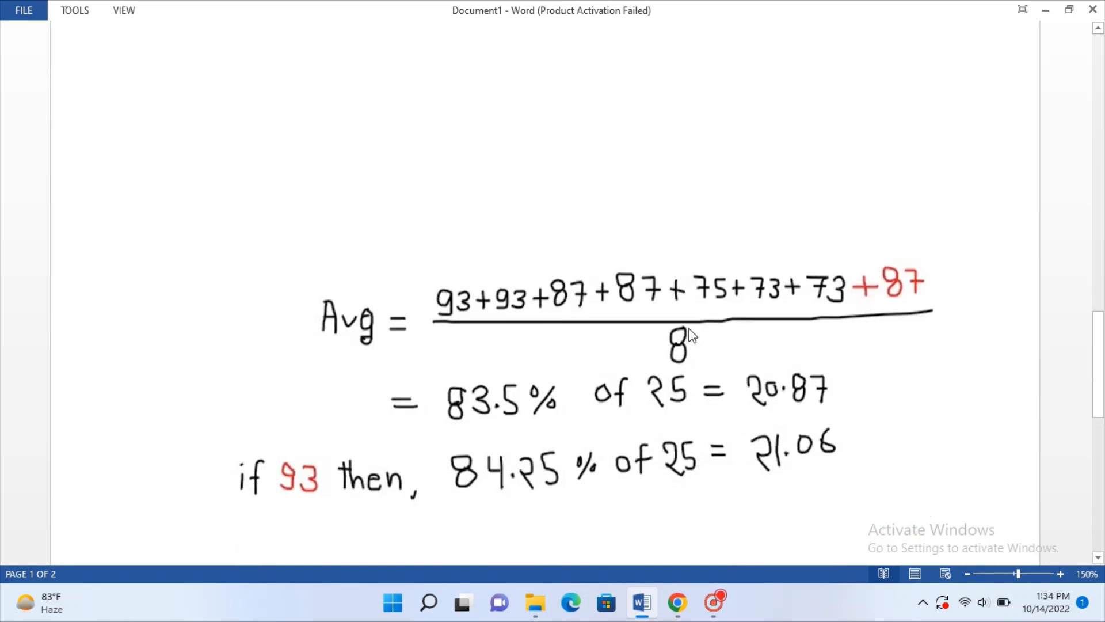
scroll(down, 3)
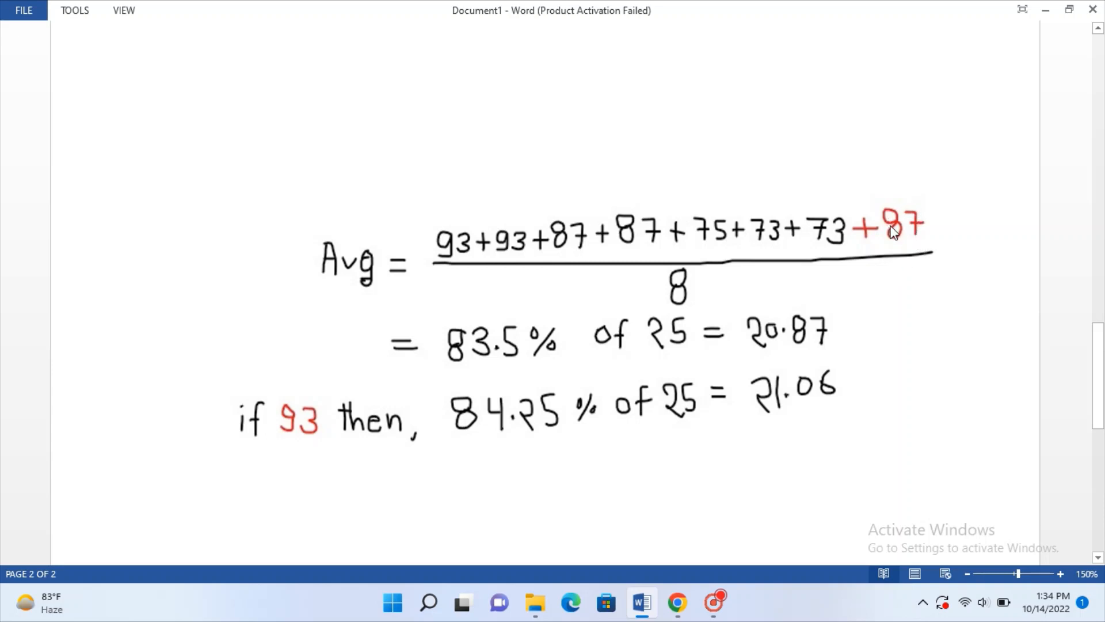
mouse_move(449, 369)
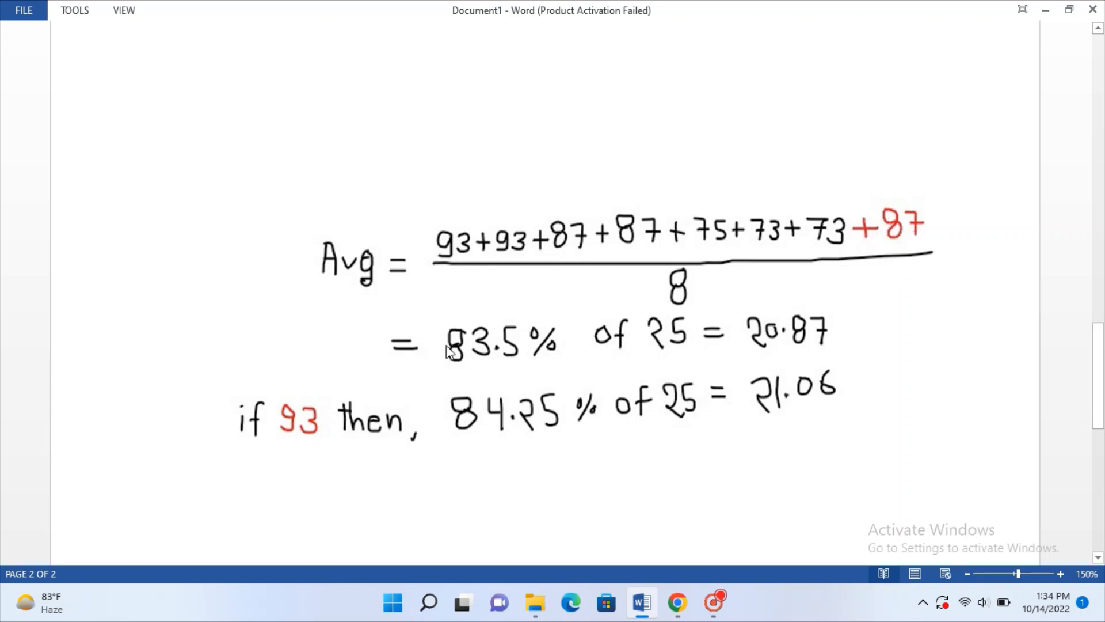
mouse_move(522, 362)
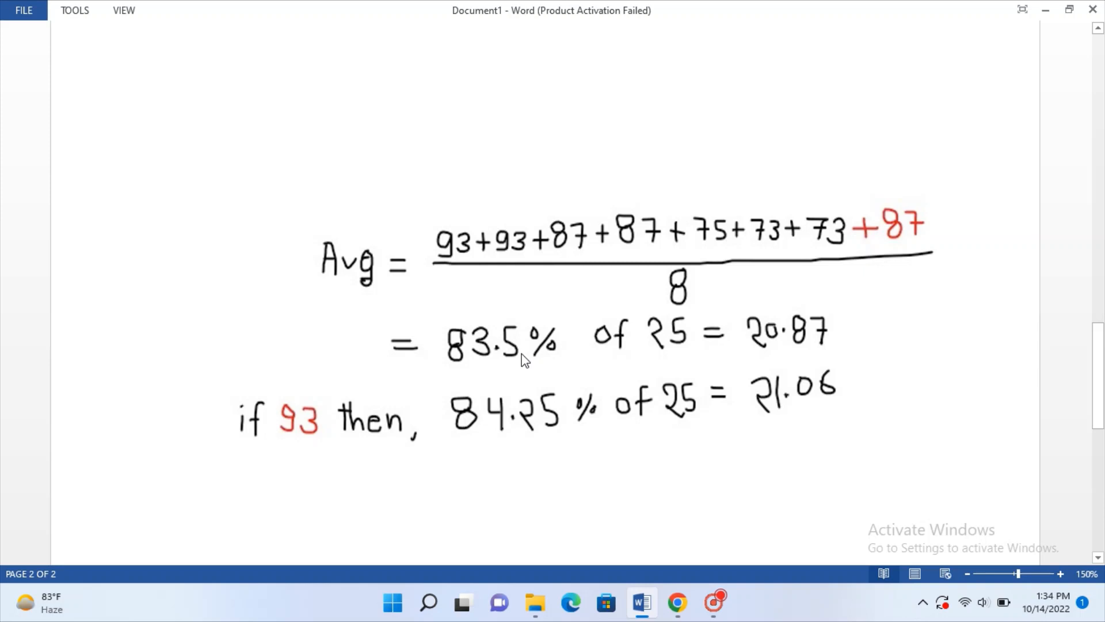
mouse_move(588, 212)
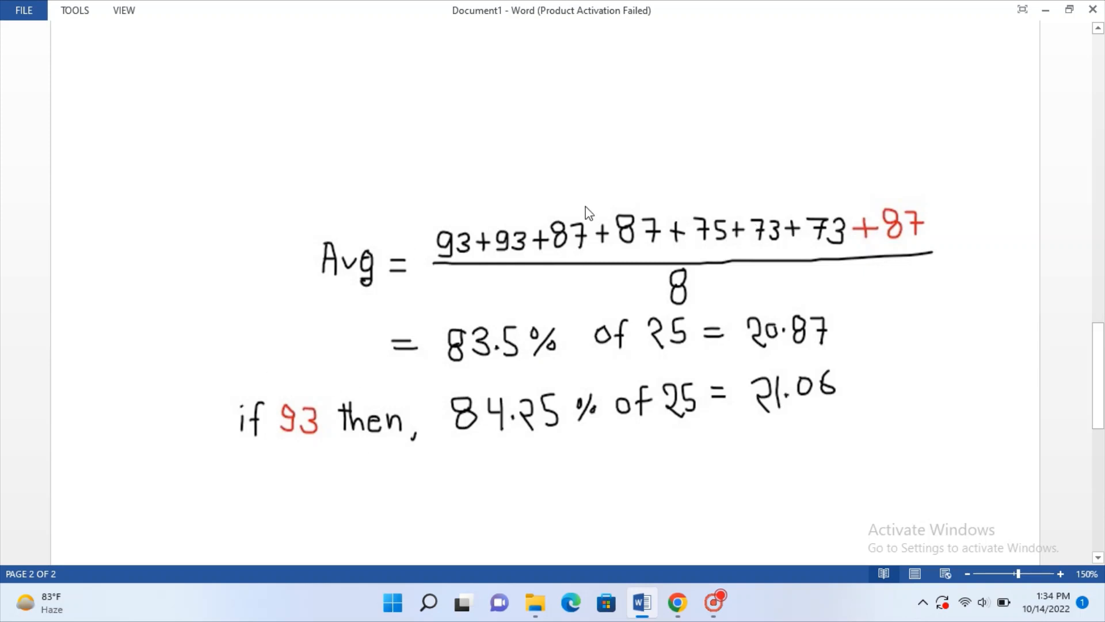
mouse_move(500, 423)
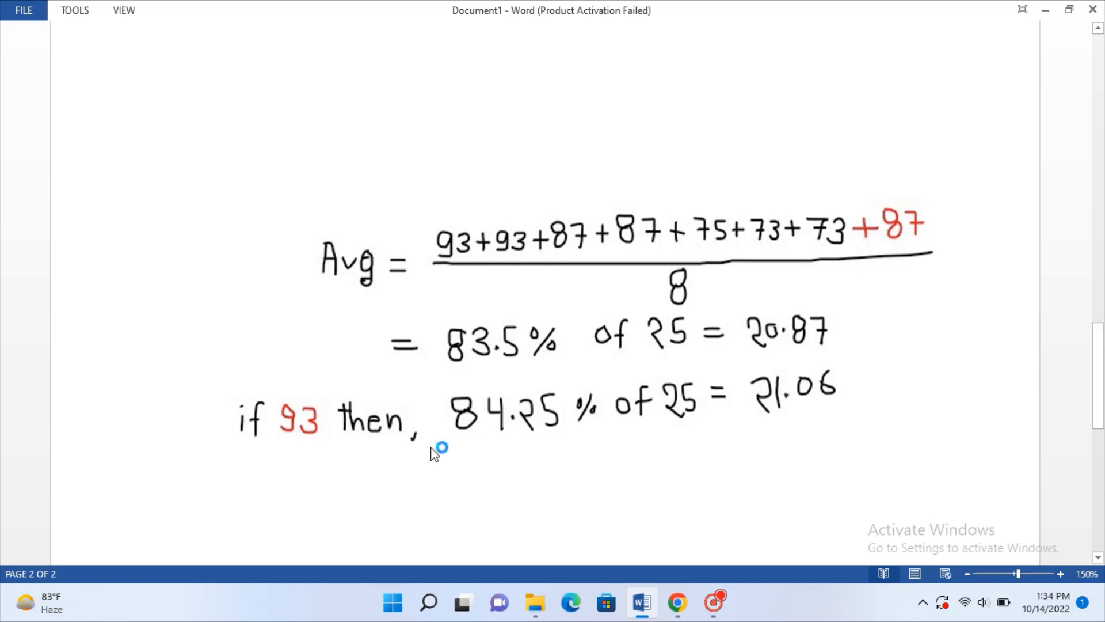
mouse_move(543, 430)
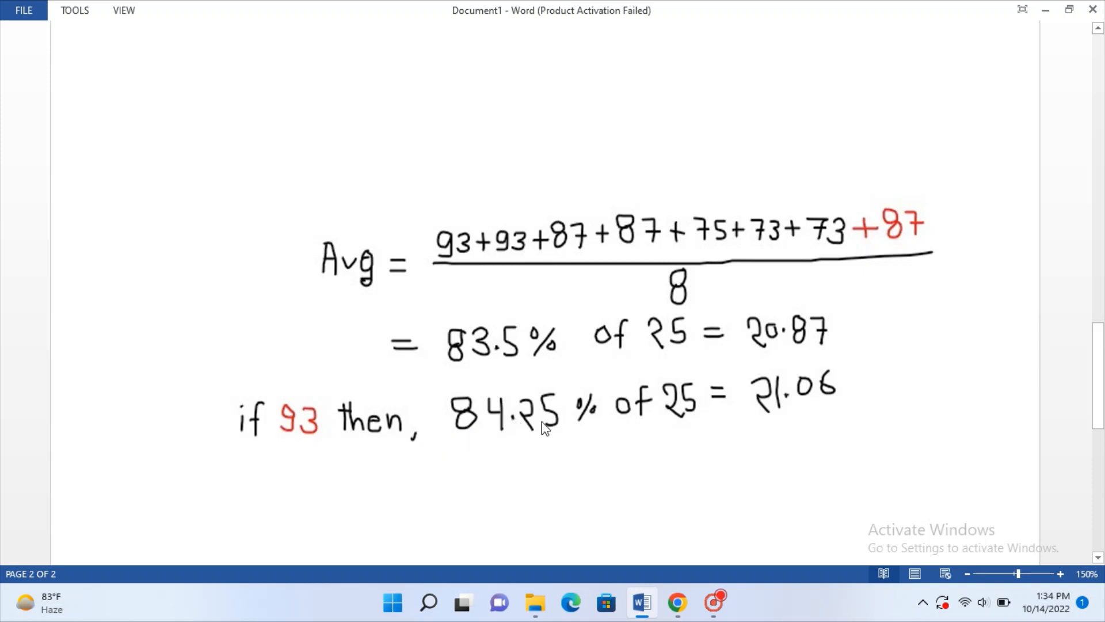
mouse_move(658, 359)
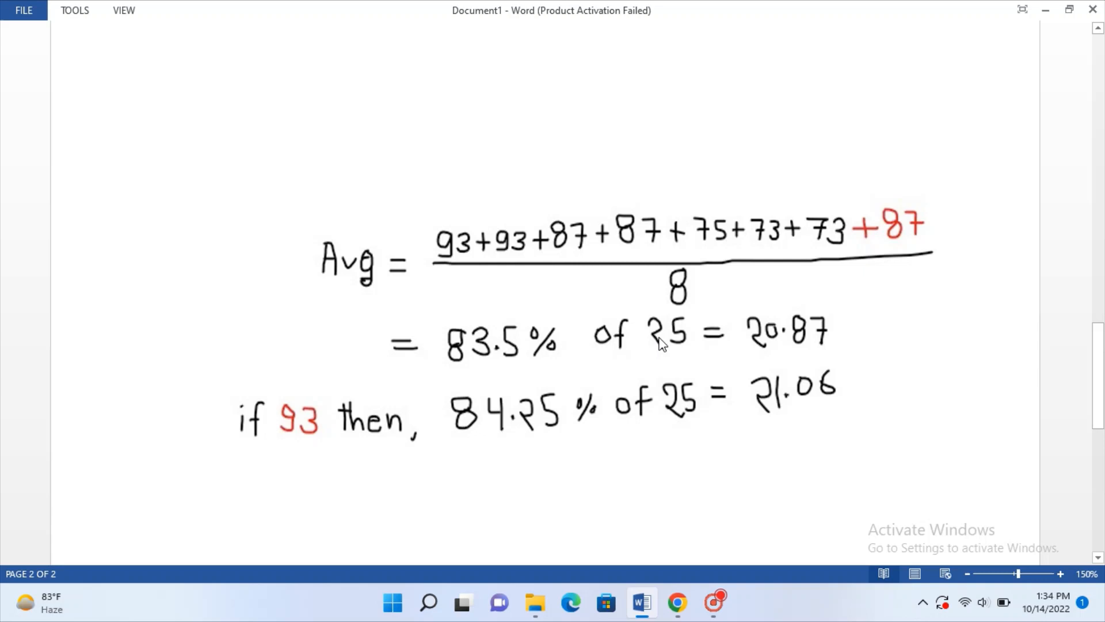
mouse_move(458, 365)
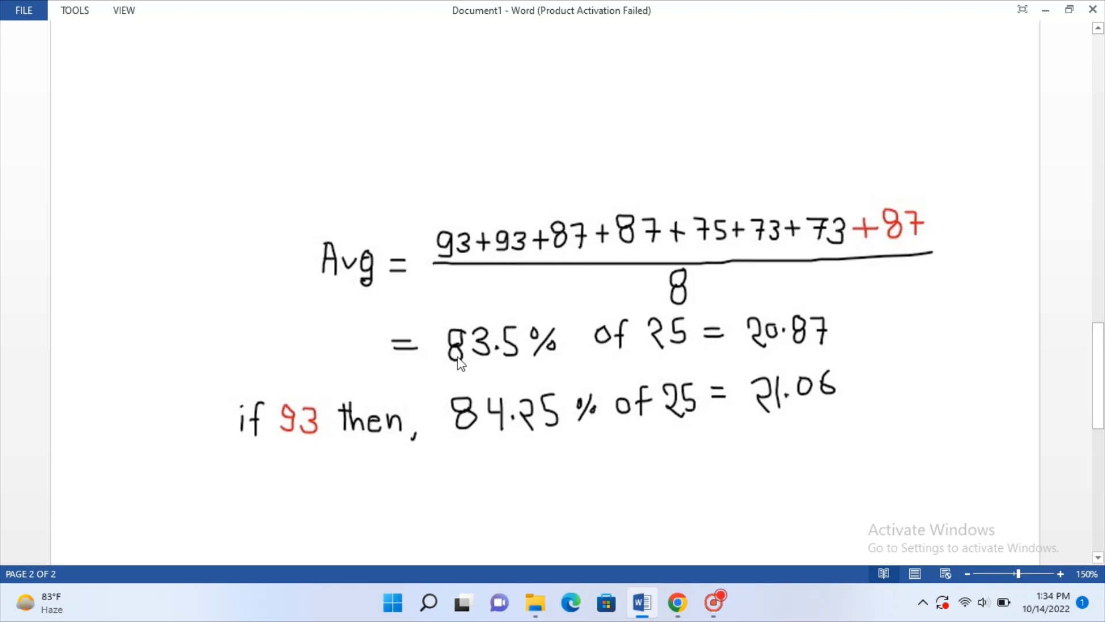
mouse_move(643, 353)
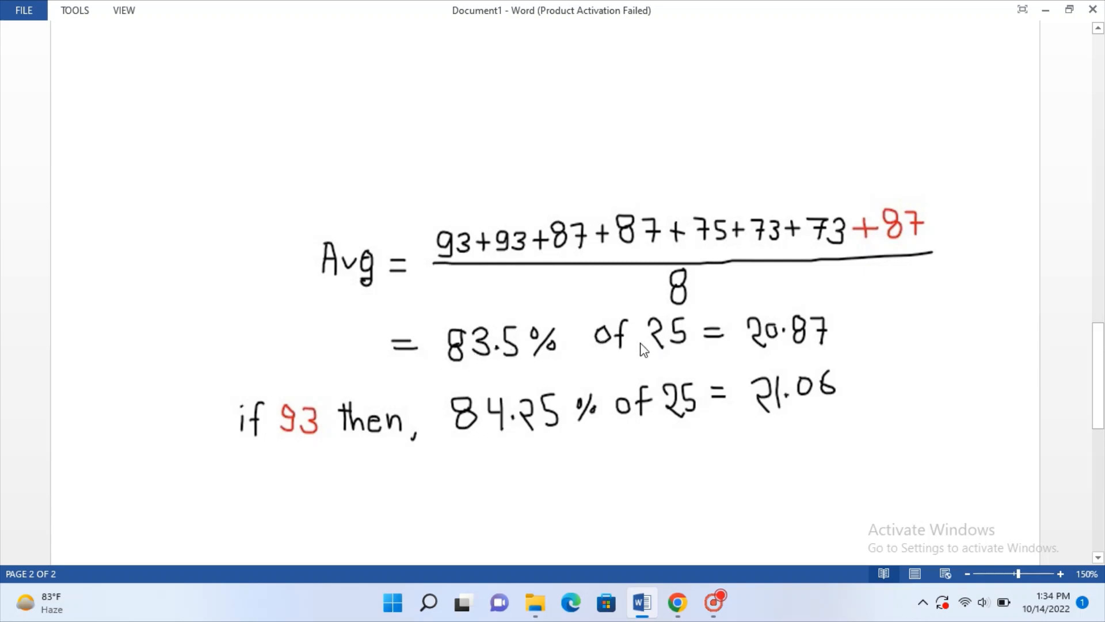
mouse_move(769, 363)
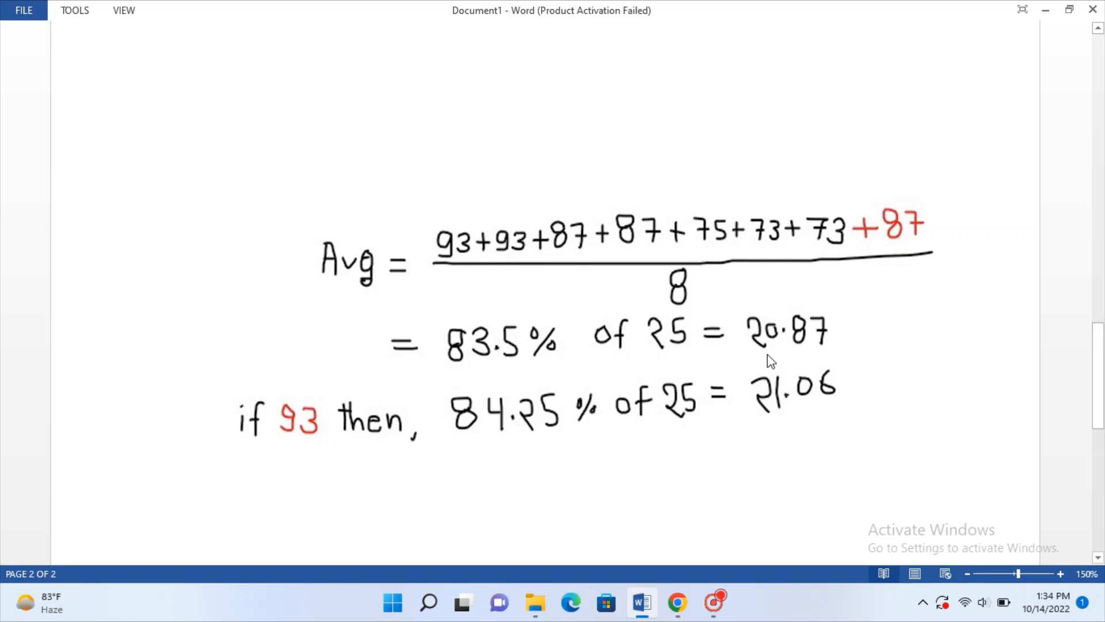
mouse_move(523, 407)
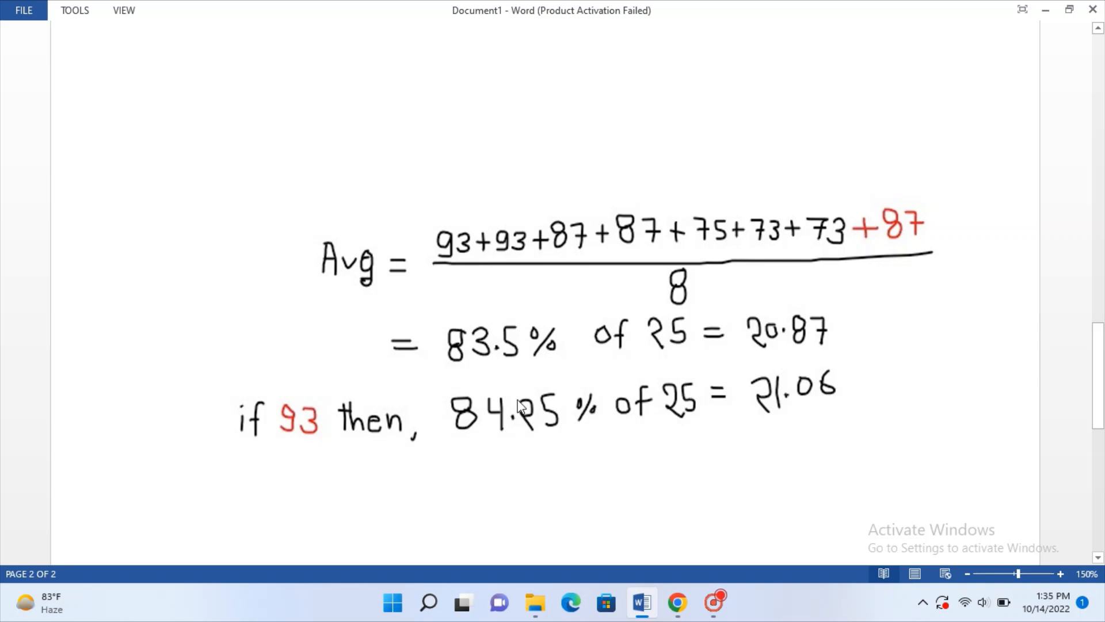
mouse_move(634, 424)
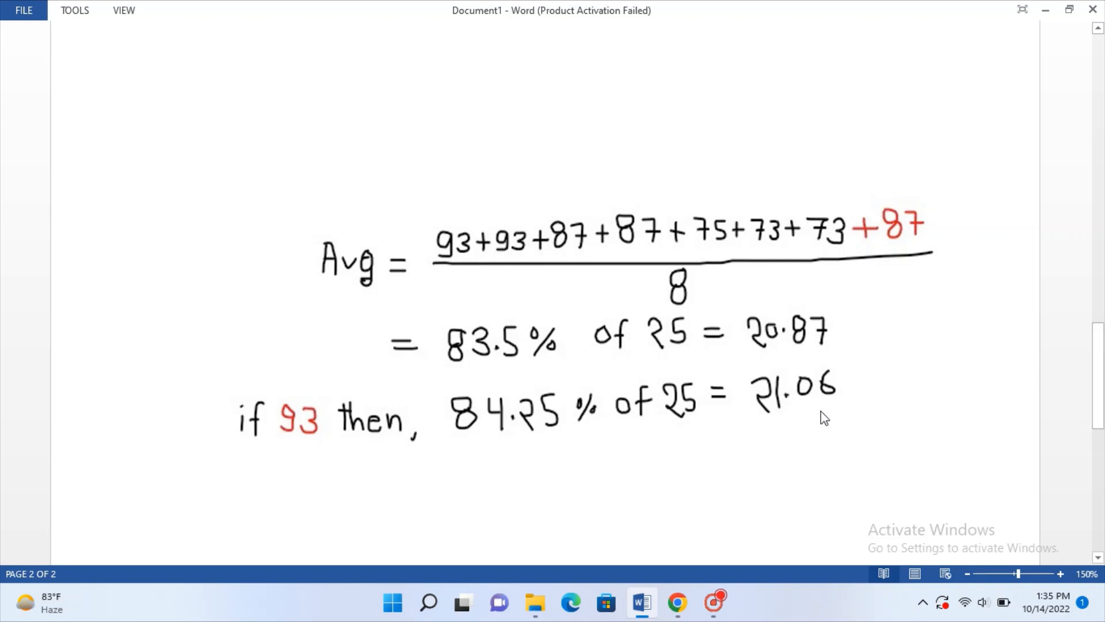
mouse_move(844, 419)
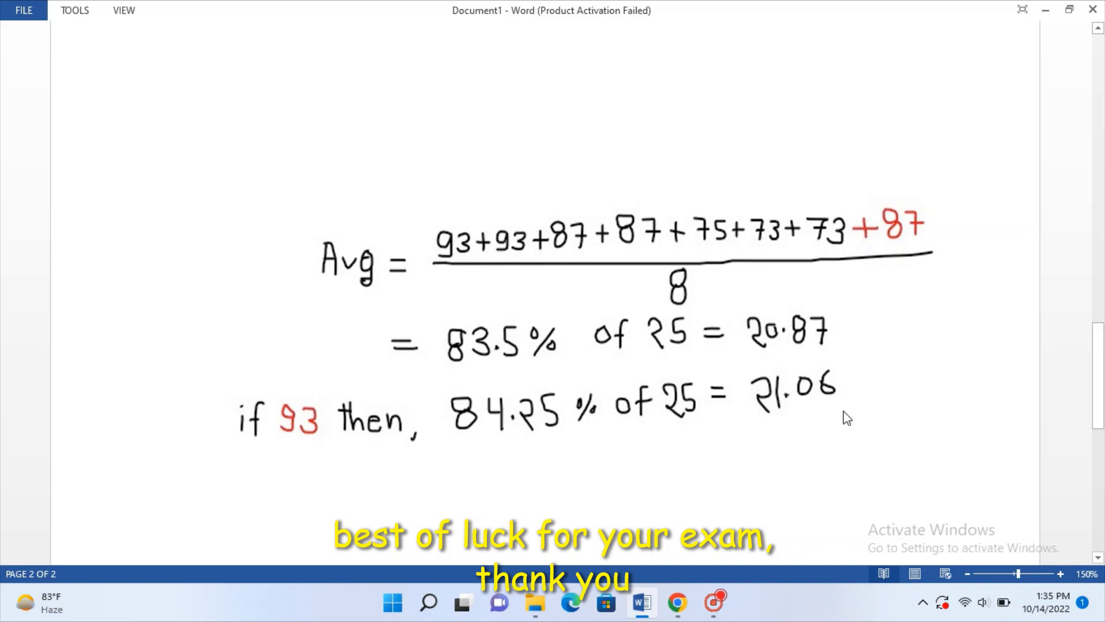
mouse_move(776, 331)
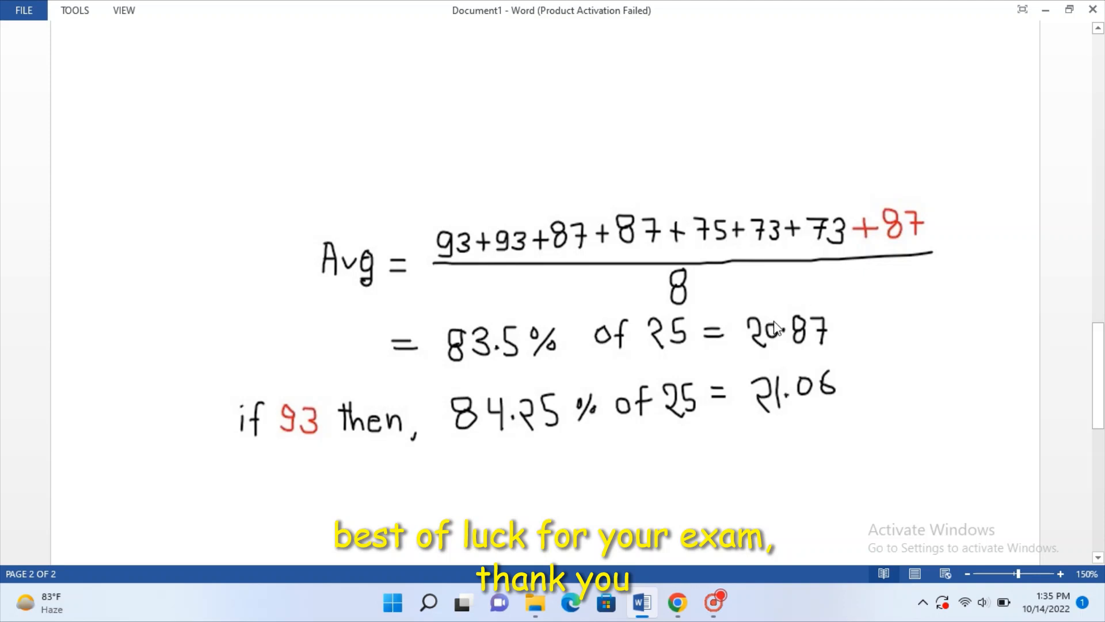
mouse_move(838, 408)
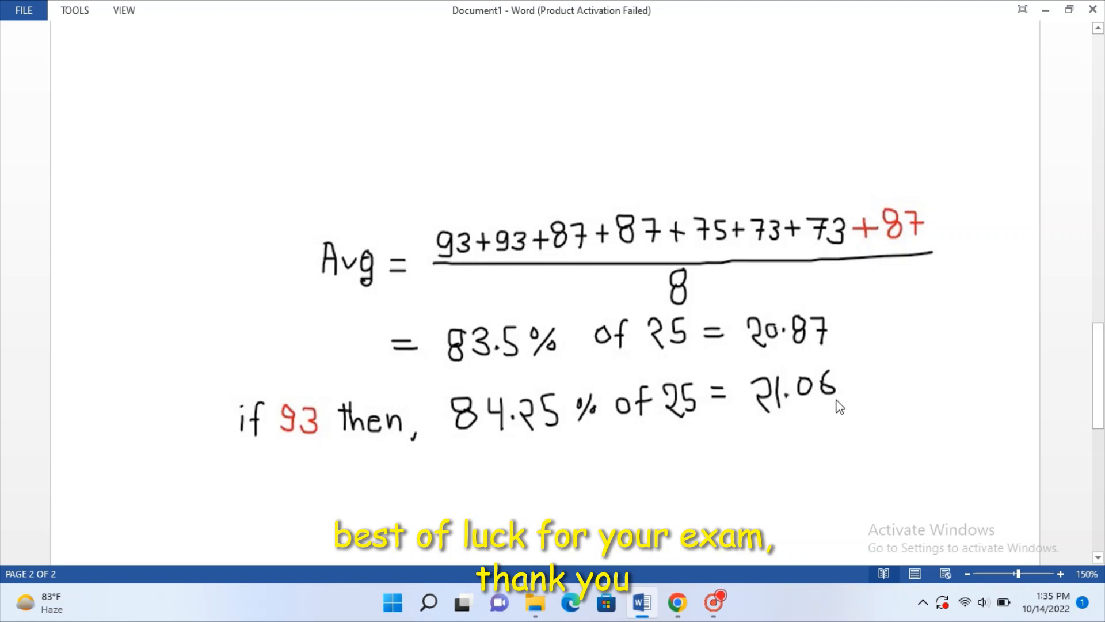
mouse_move(869, 323)
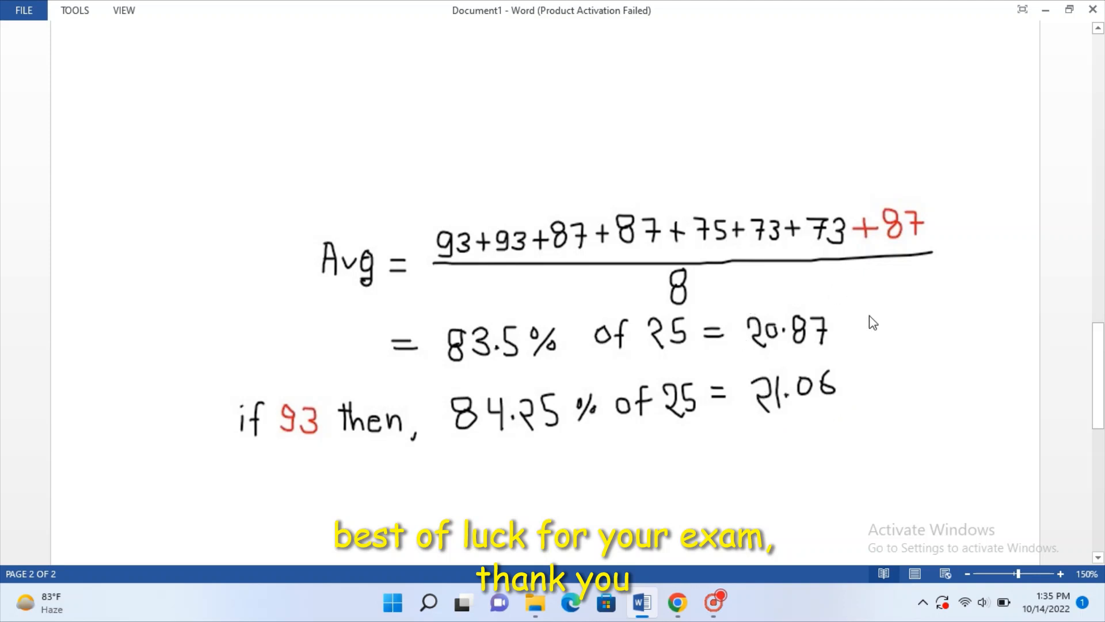